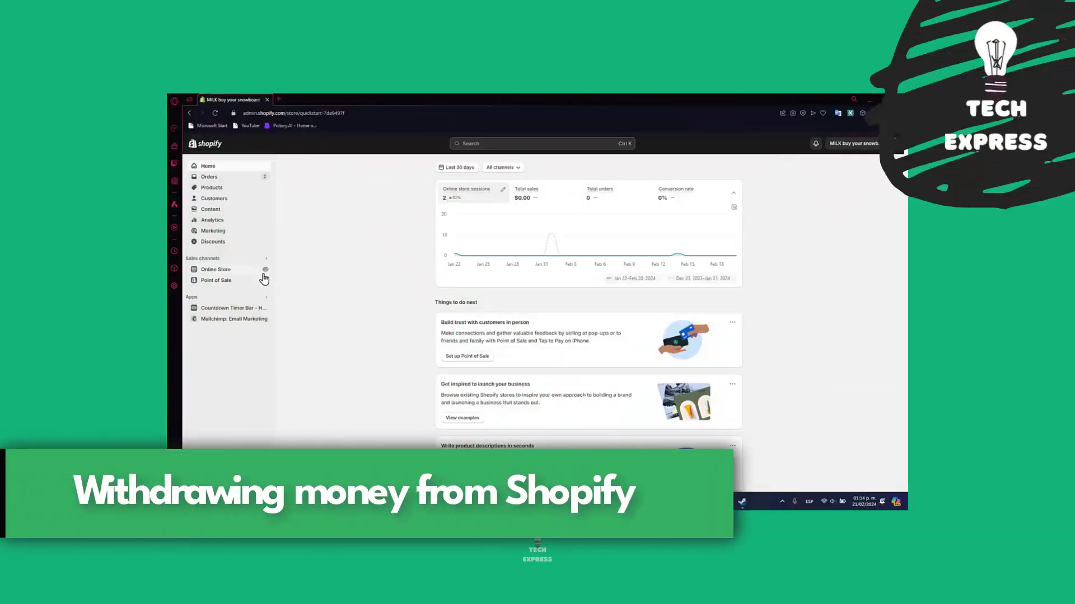
- Preview the live MILK storefront and dismiss the admin prompt overlaying it
{"action": "left_click", "coordinate": [265, 268]}
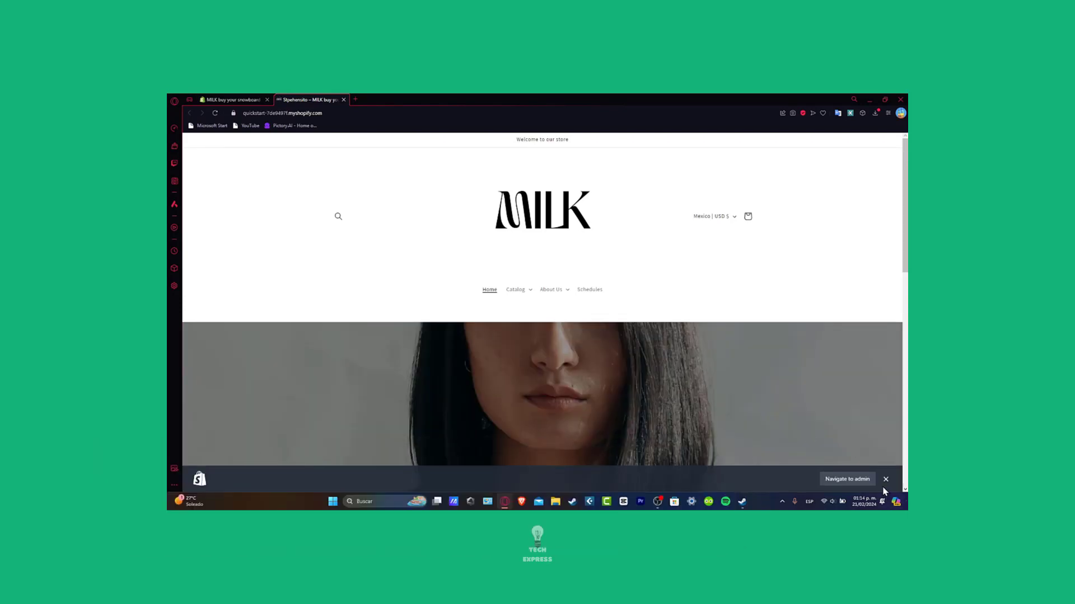
{"action": "left_click", "coordinate": [885, 479]}
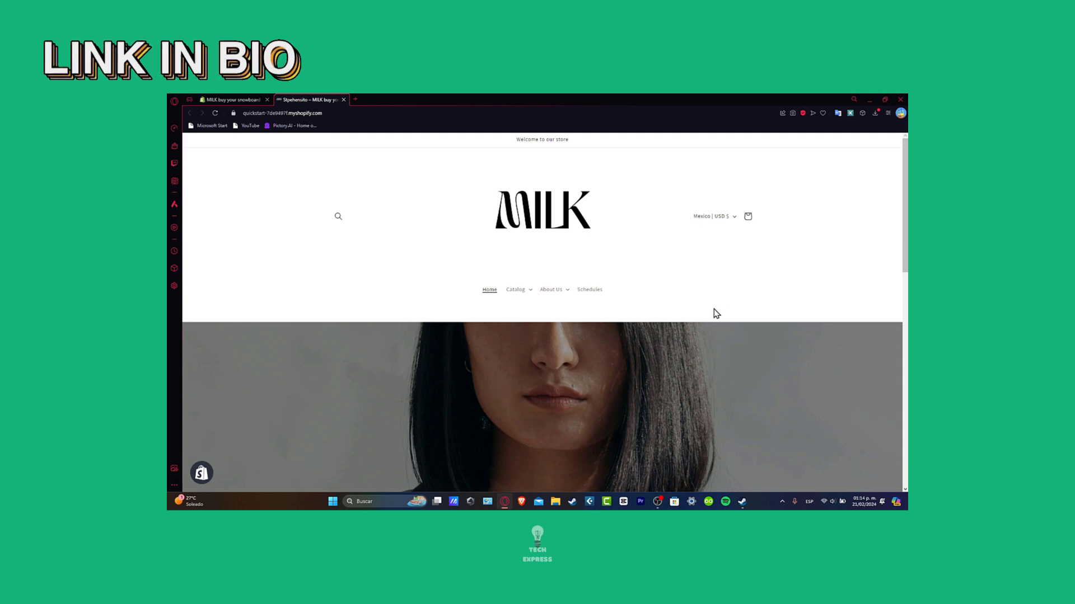
{"action": "scroll", "scroll_direction": "down", "scroll_amount": 3}
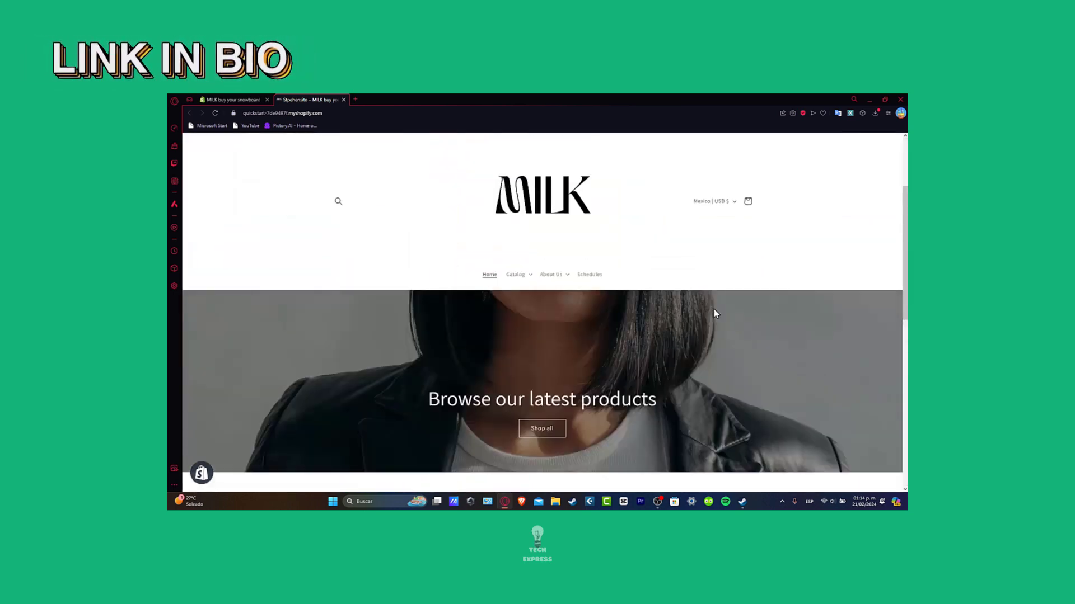
- Browse the Catalog menu to the Snowboards collection, which lists no products, then return to the admin
{"action": "left_click", "coordinate": [515, 274]}
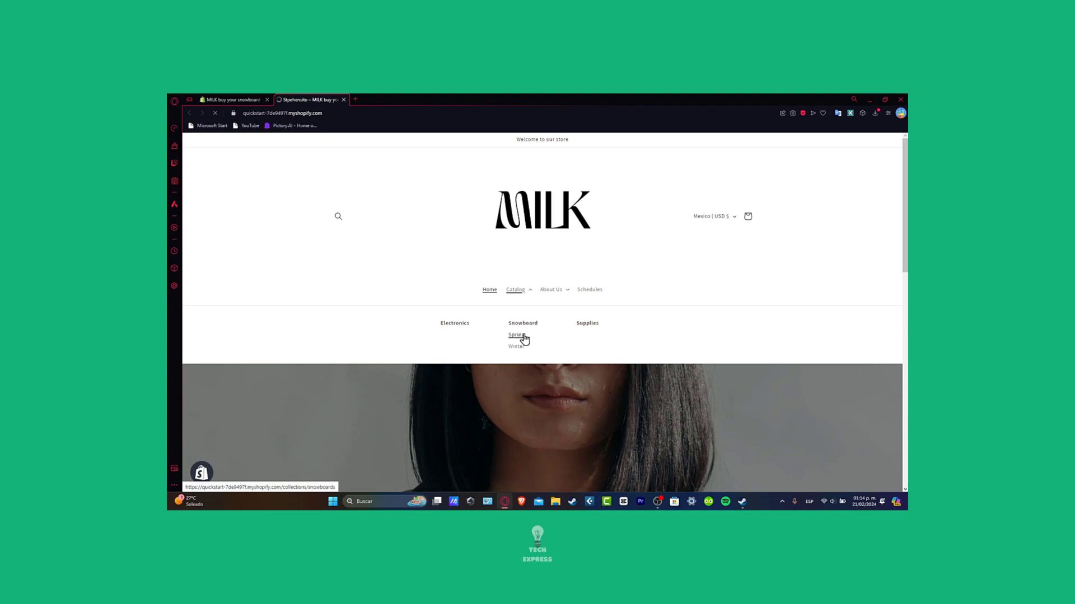
{"action": "left_click", "coordinate": [522, 323]}
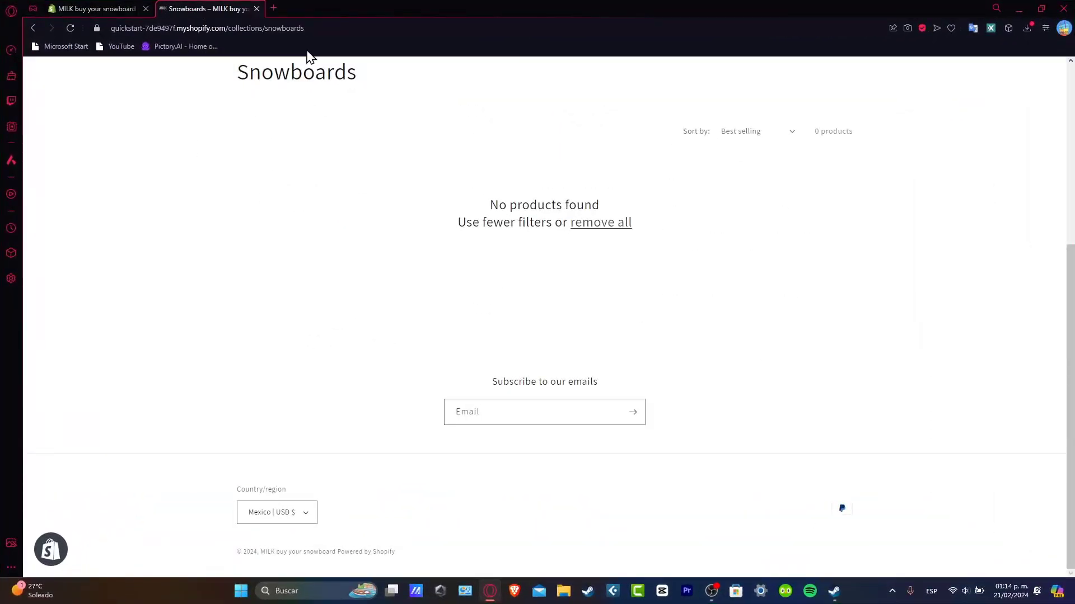
{"action": "scroll", "scroll_direction": "up", "scroll_amount": 3}
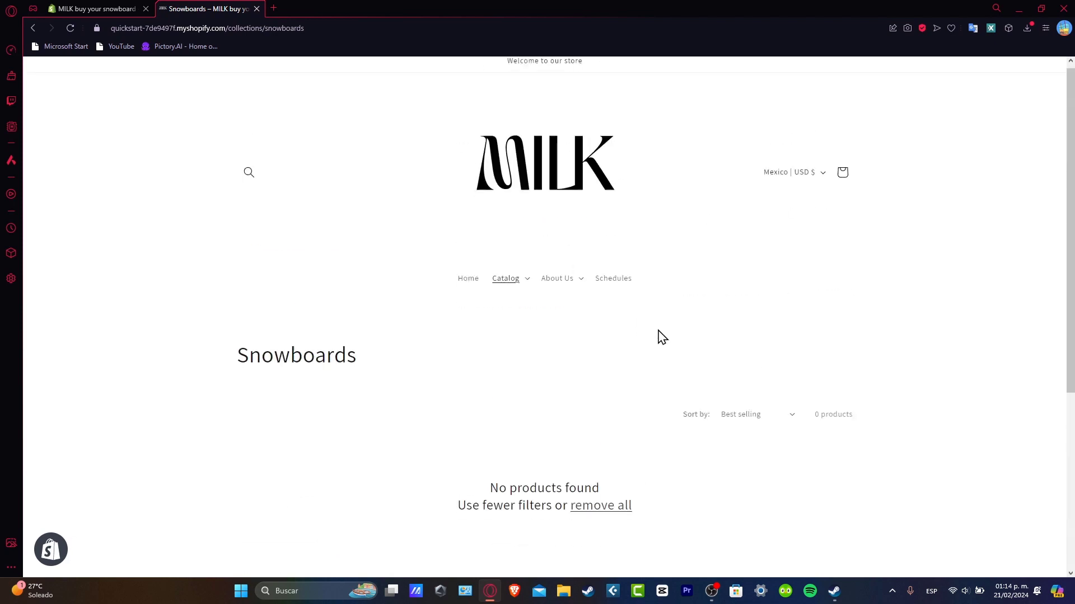
{"action": "left_click", "coordinate": [93, 8]}
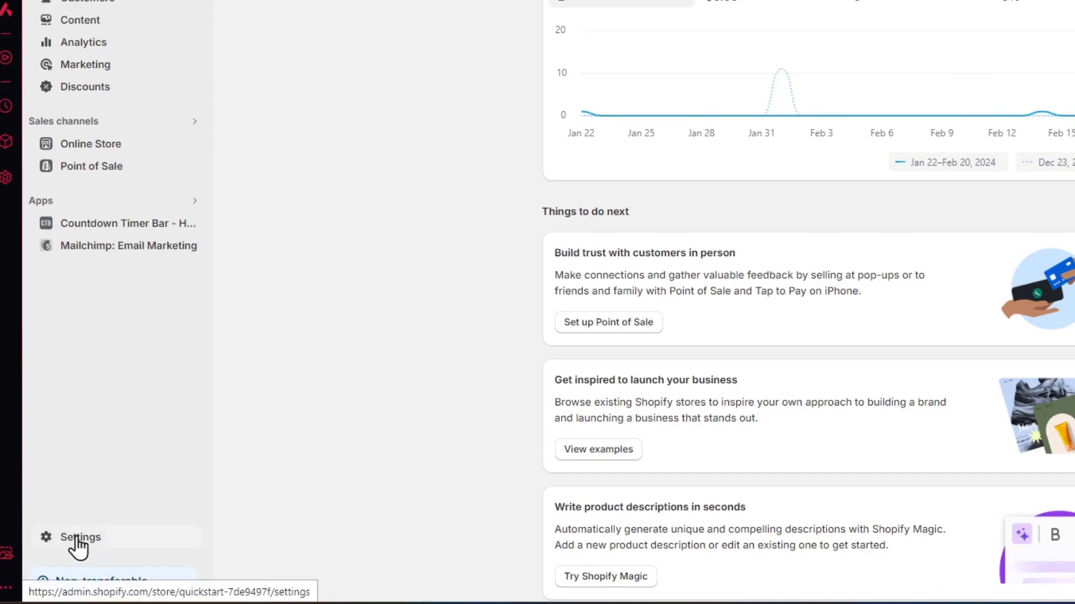
- Go to the store settings showing MILK's profile, billing address and currency
{"action": "left_click", "coordinate": [79, 537]}
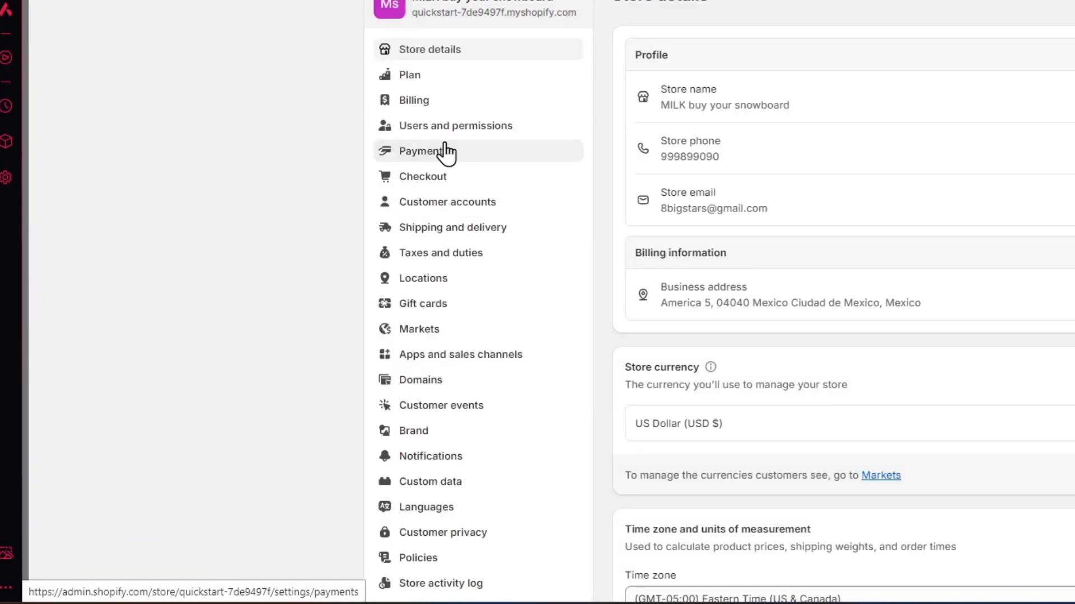
- View the Payments settings with PayPal Express Checkout active, connected and automatic payments denied
{"action": "left_click", "coordinate": [423, 150]}
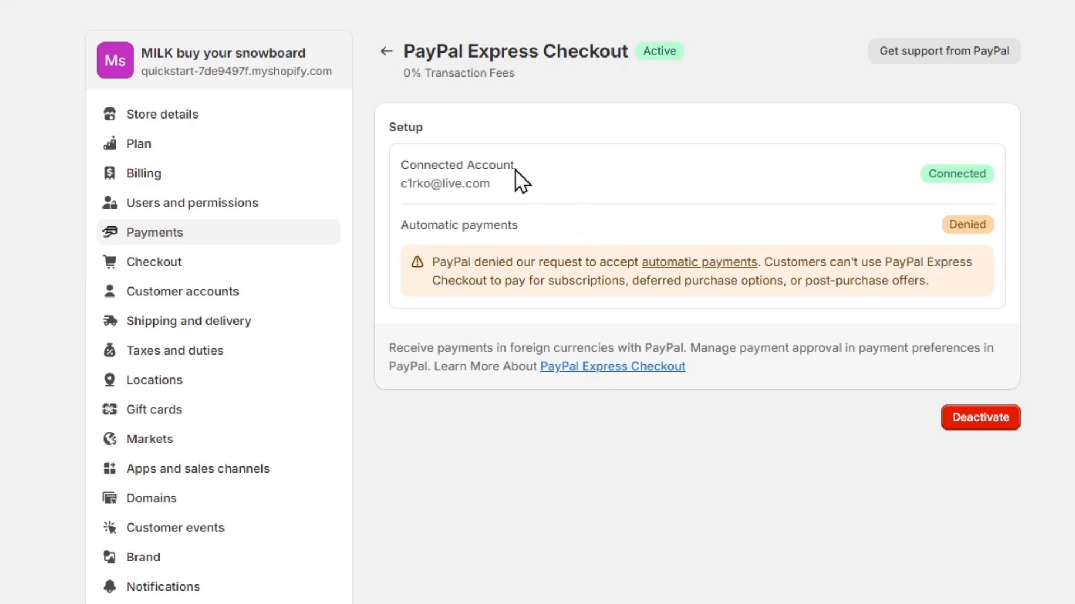
{"action": "mouse_move", "coordinate": [513, 167]}
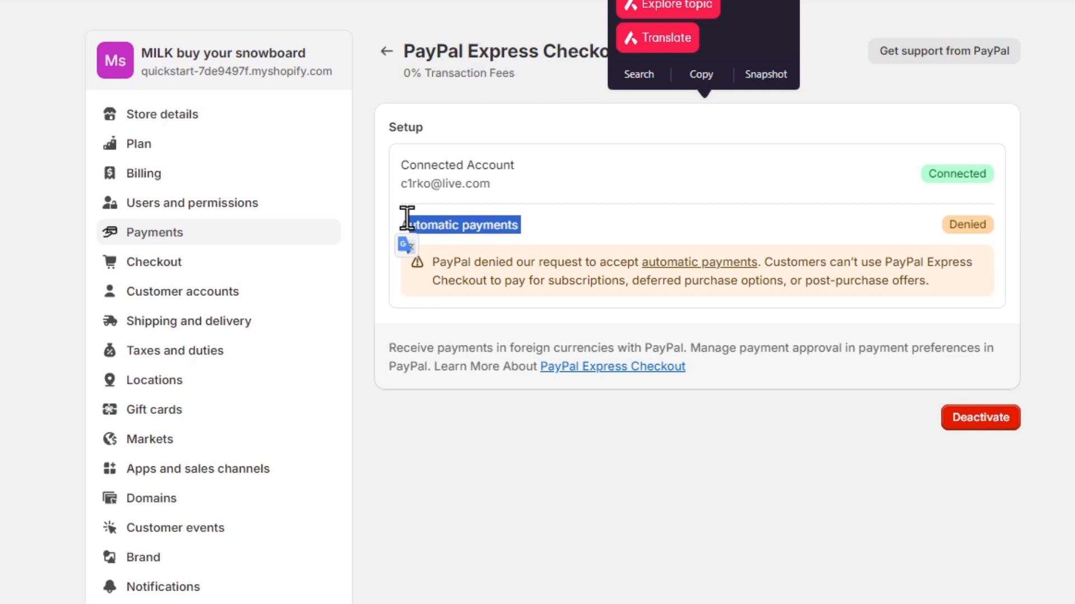
{"action": "scroll", "scroll_direction": "down", "scroll_amount": 3}
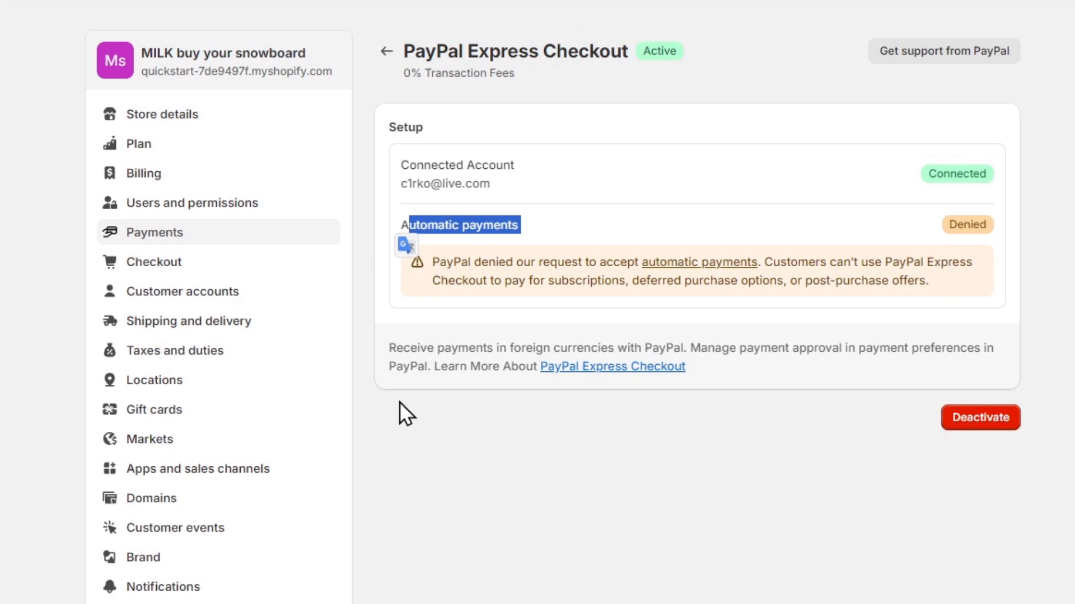
{"action": "mouse_move", "coordinate": [1070, 255]}
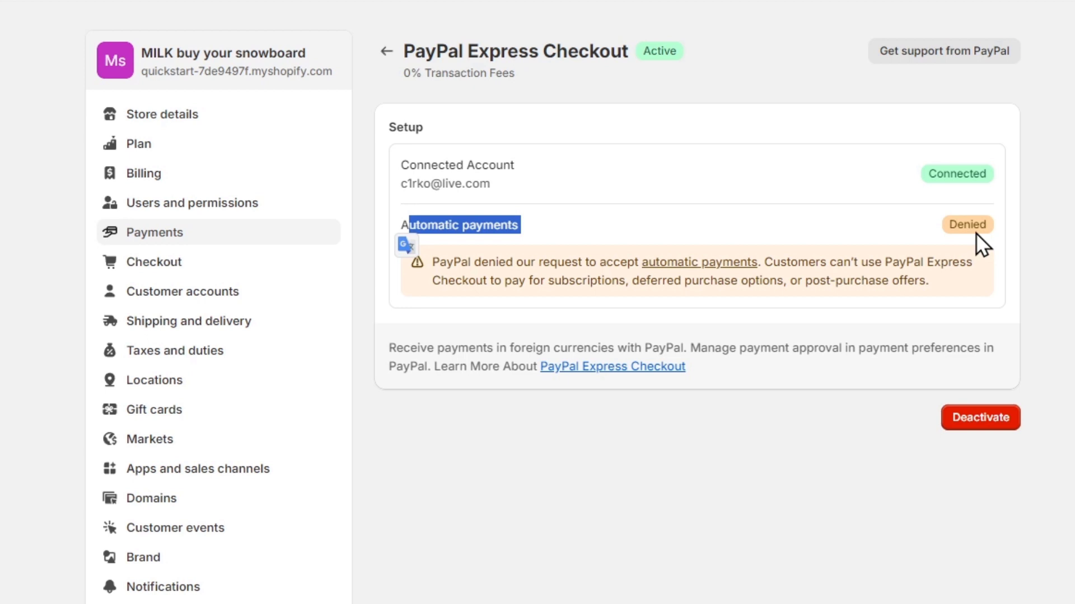
{"action": "mouse_move", "coordinate": [680, 139]}
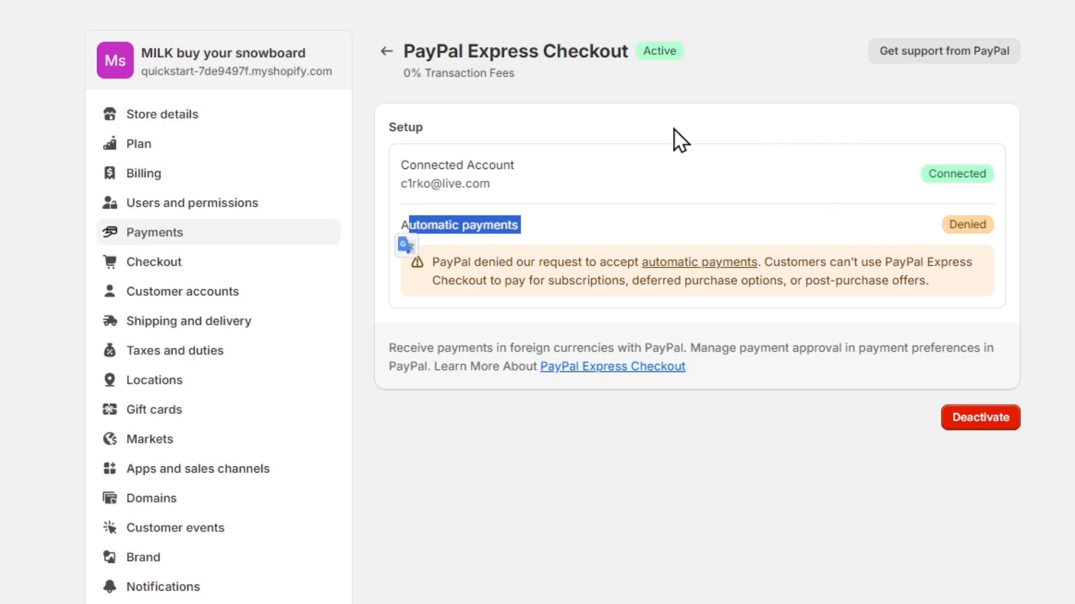
{"action": "mouse_move", "coordinate": [492, 125]}
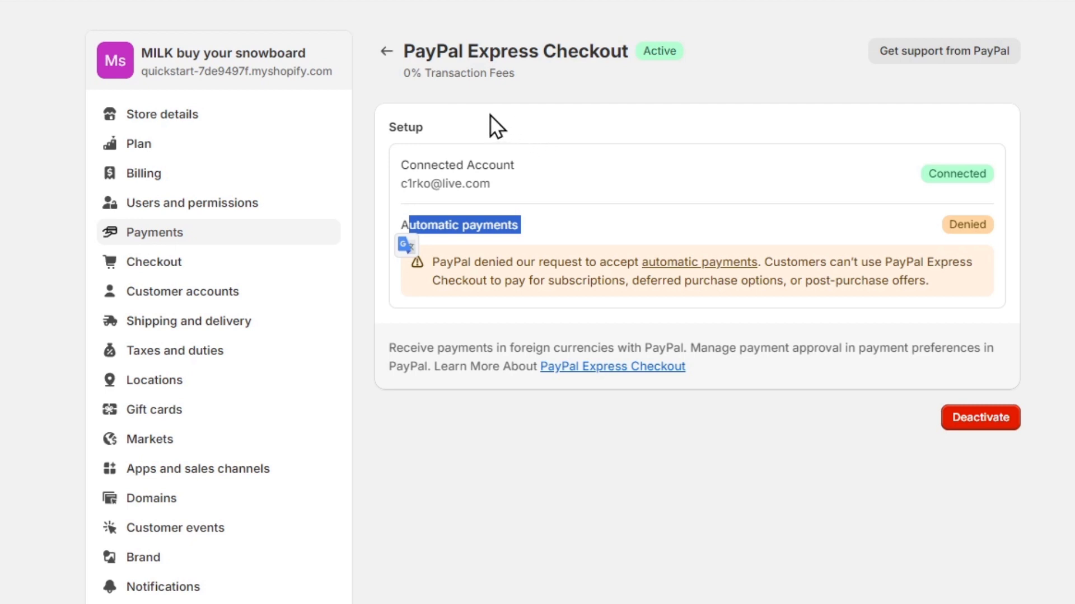
{"action": "mouse_move", "coordinate": [400, 89]}
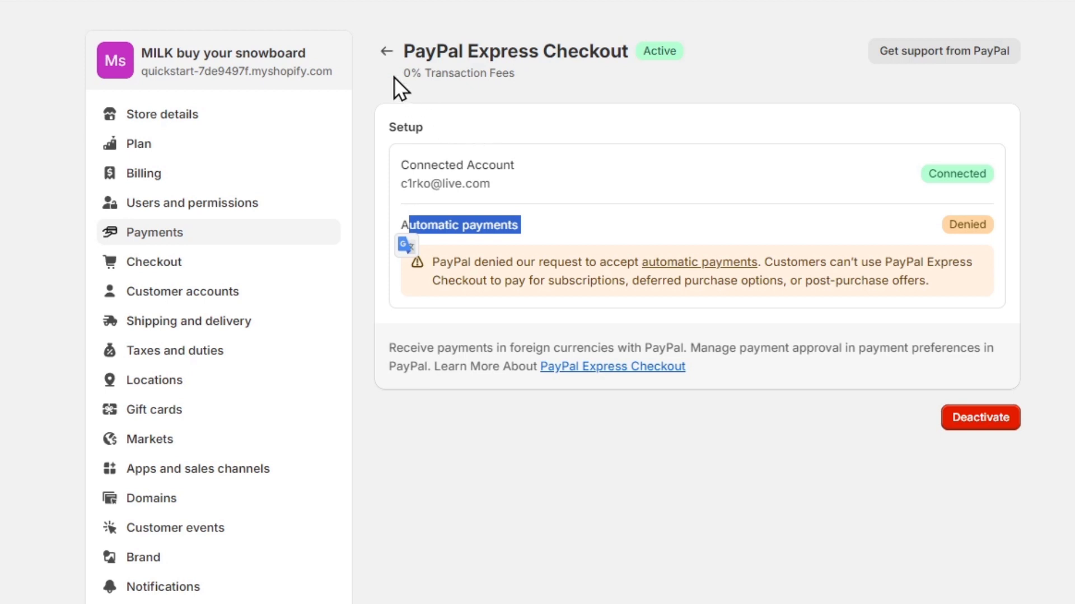
- Return to the payments overview and browse the third-party providers list including Stripe and Bogus Gateway
{"action": "left_click", "coordinate": [387, 51]}
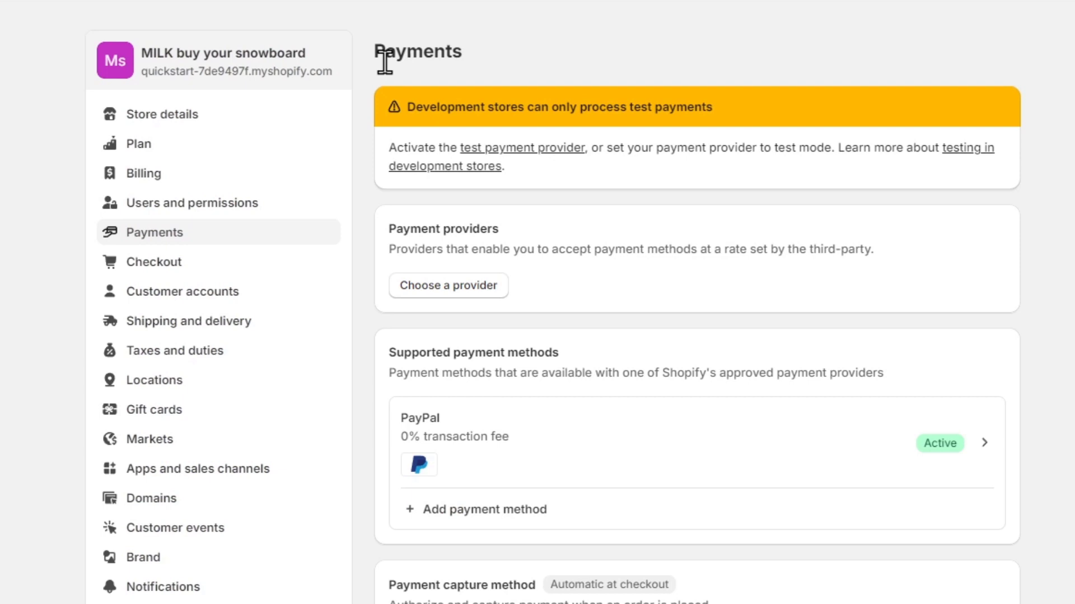
{"action": "mouse_move", "coordinate": [616, 282]}
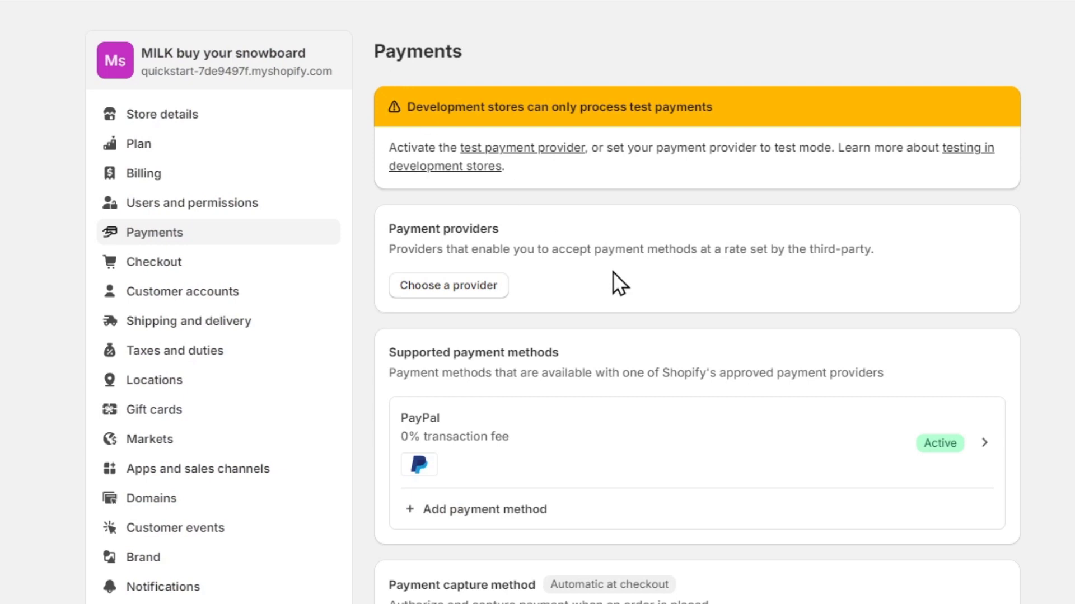
{"action": "left_click", "coordinate": [448, 284]}
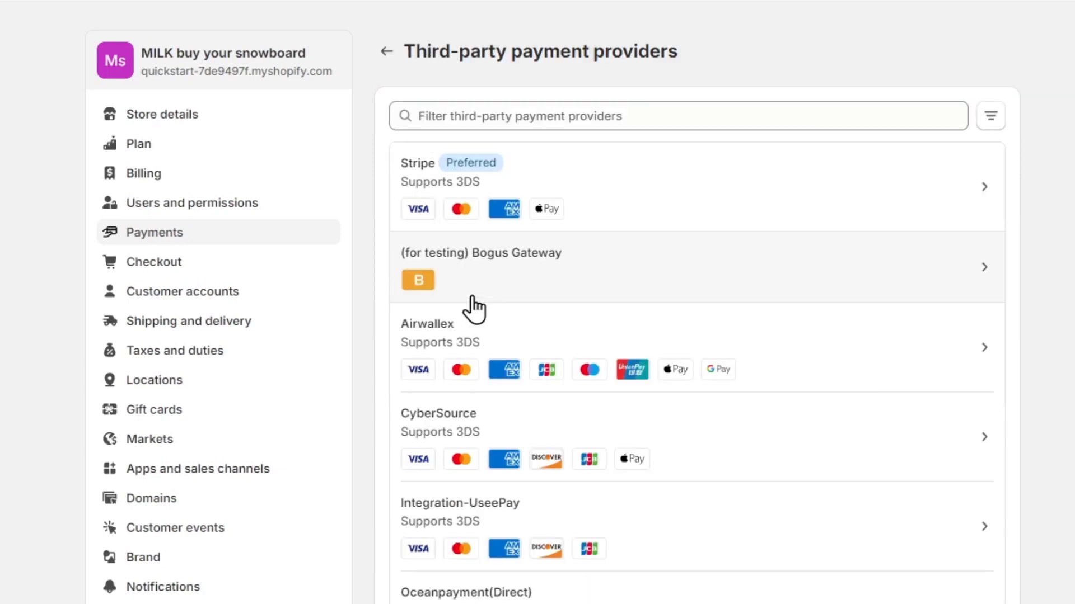
{"action": "mouse_move", "coordinate": [625, 185]}
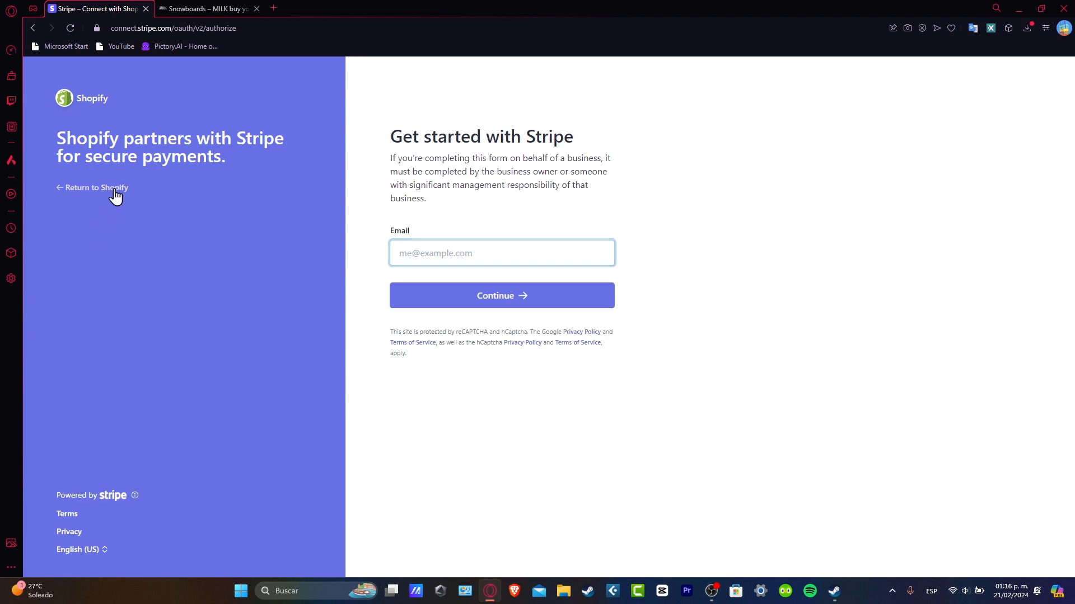
- Leave the Stripe sign-up page and return to the Shopify admin home dashboard
{"action": "left_click", "coordinate": [97, 187]}
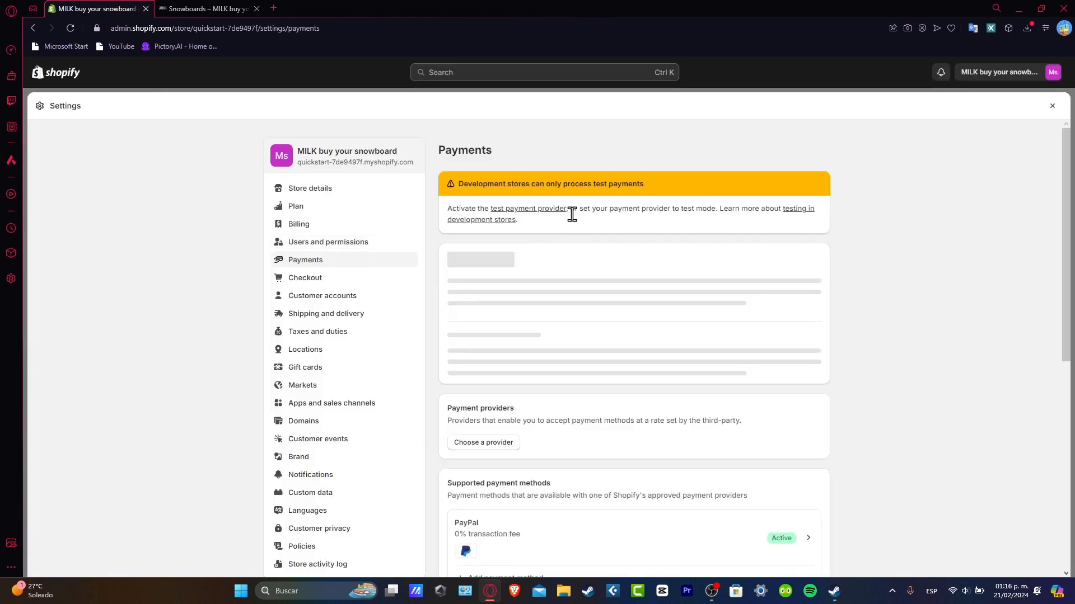
{"action": "left_click", "coordinate": [1051, 106]}
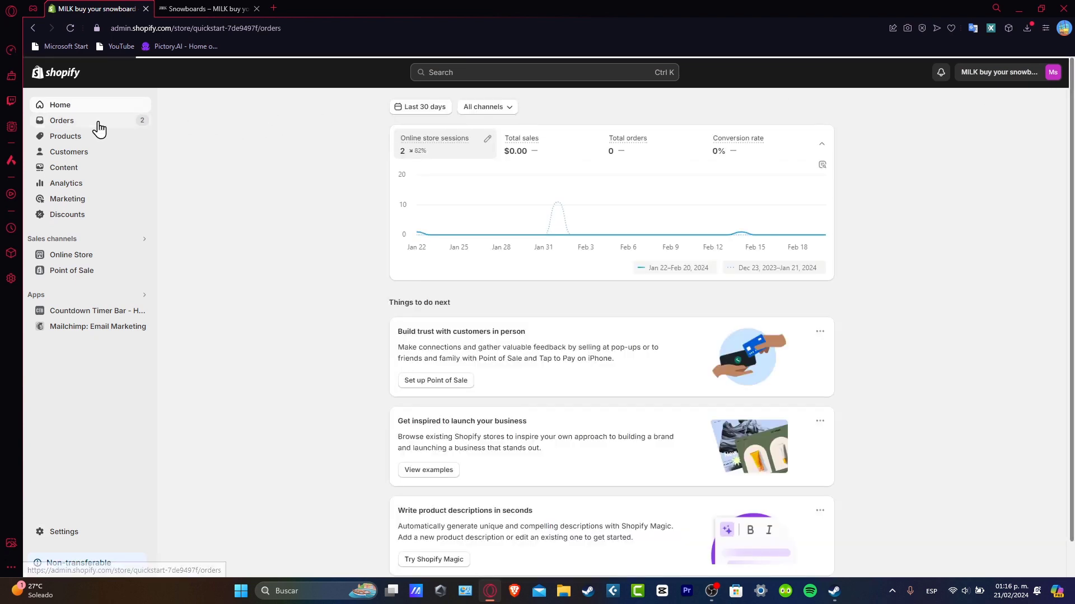
- View the Orders list of ten sample orders, most with Paid payment status
{"action": "left_click", "coordinate": [61, 120]}
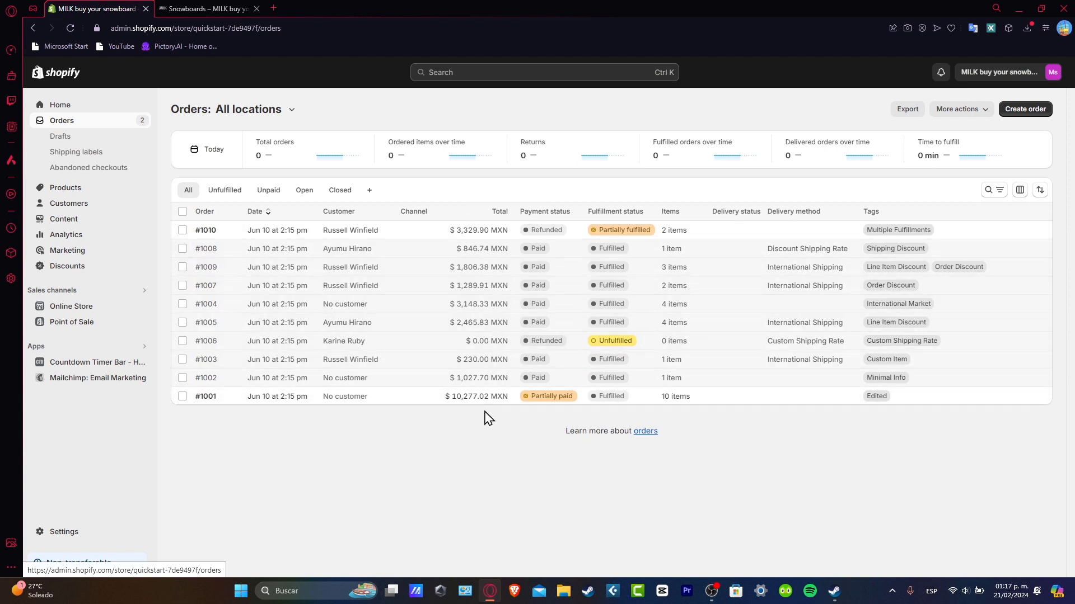
{"action": "mouse_move", "coordinate": [500, 422]}
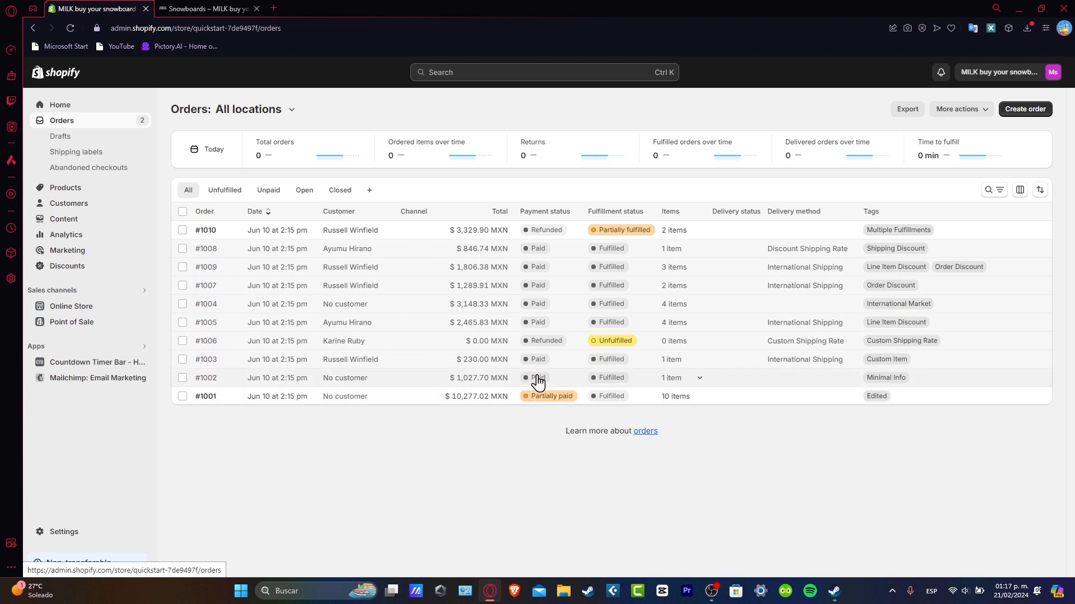
{"action": "mouse_move", "coordinate": [429, 259]}
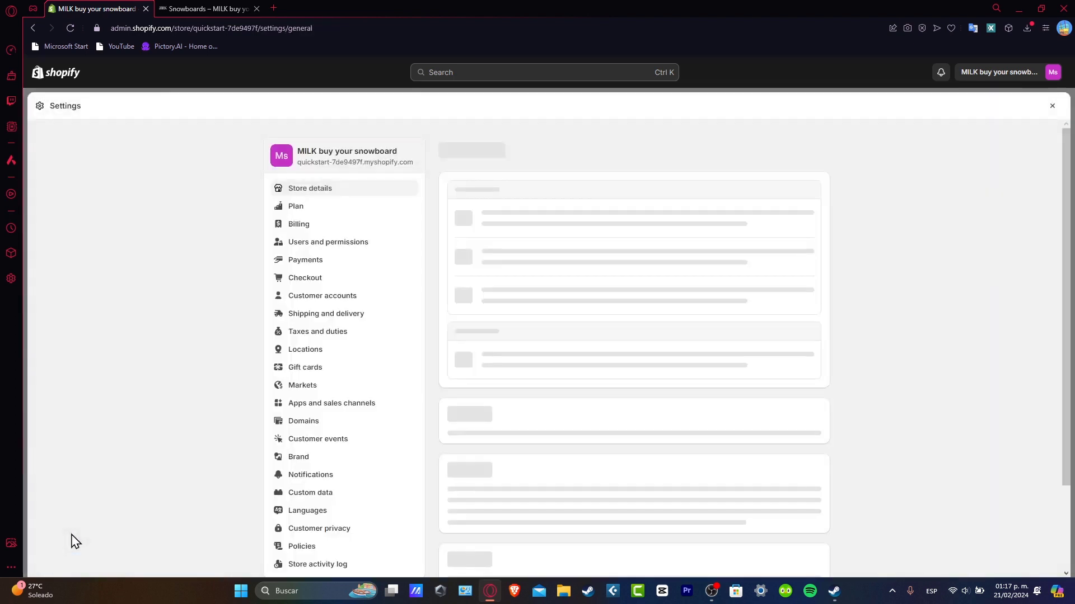
{"action": "mouse_move", "coordinate": [345, 272]}
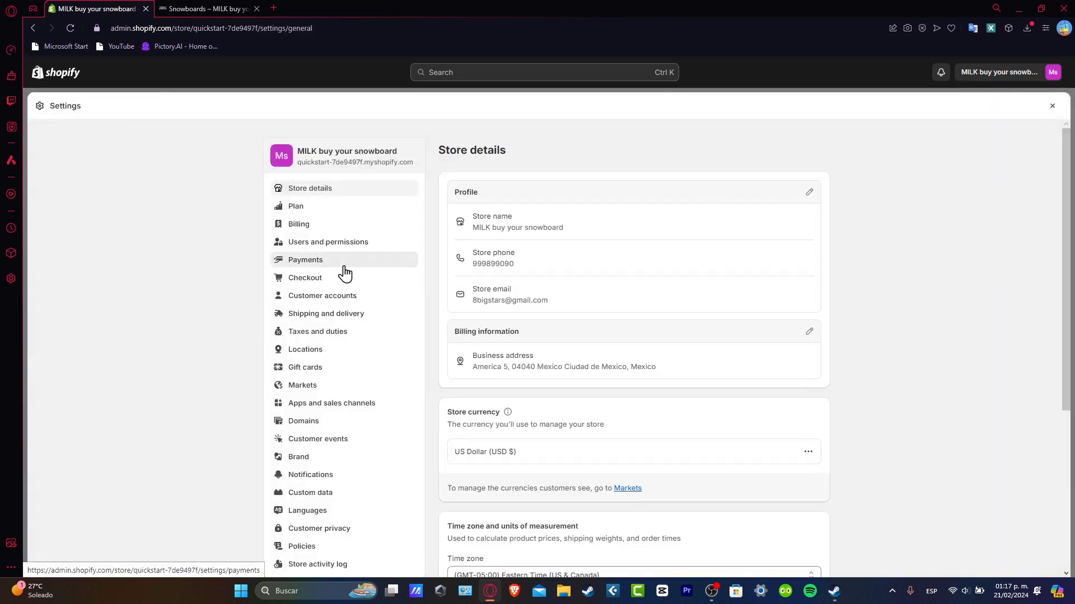
- Review the Payments settings with PayPal active and view the manual payment method choices
{"action": "left_click", "coordinate": [305, 259]}
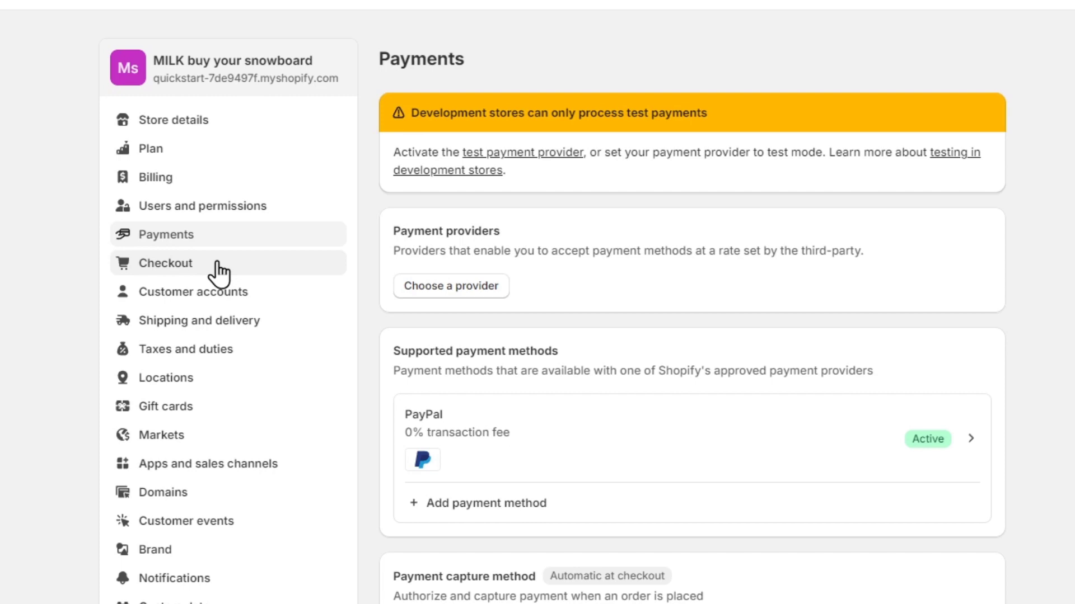
{"action": "mouse_move", "coordinate": [535, 157]}
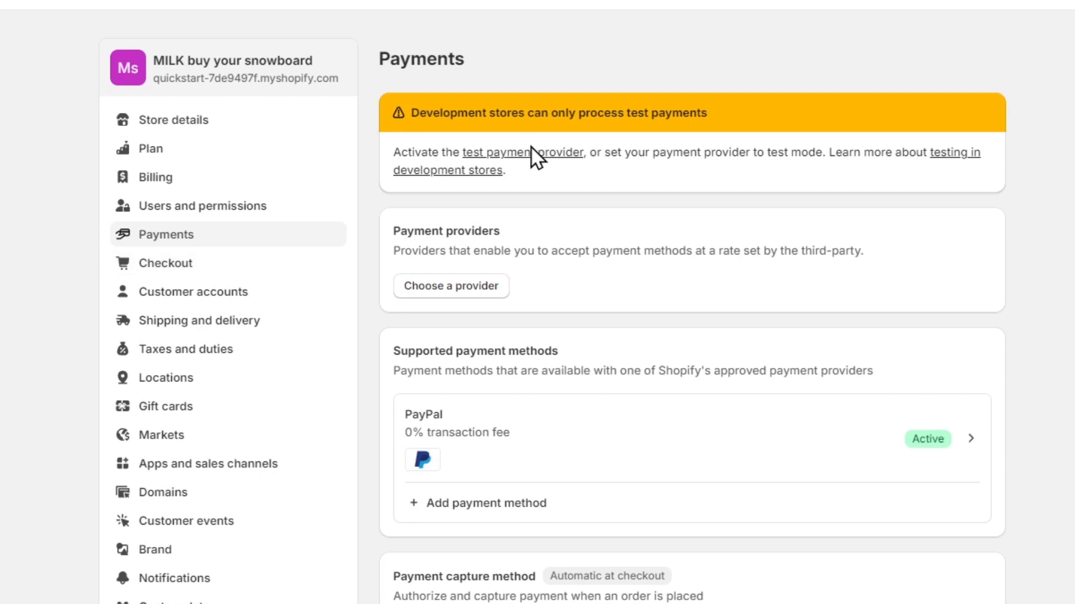
{"action": "scroll", "scroll_direction": "down", "scroll_amount": 3}
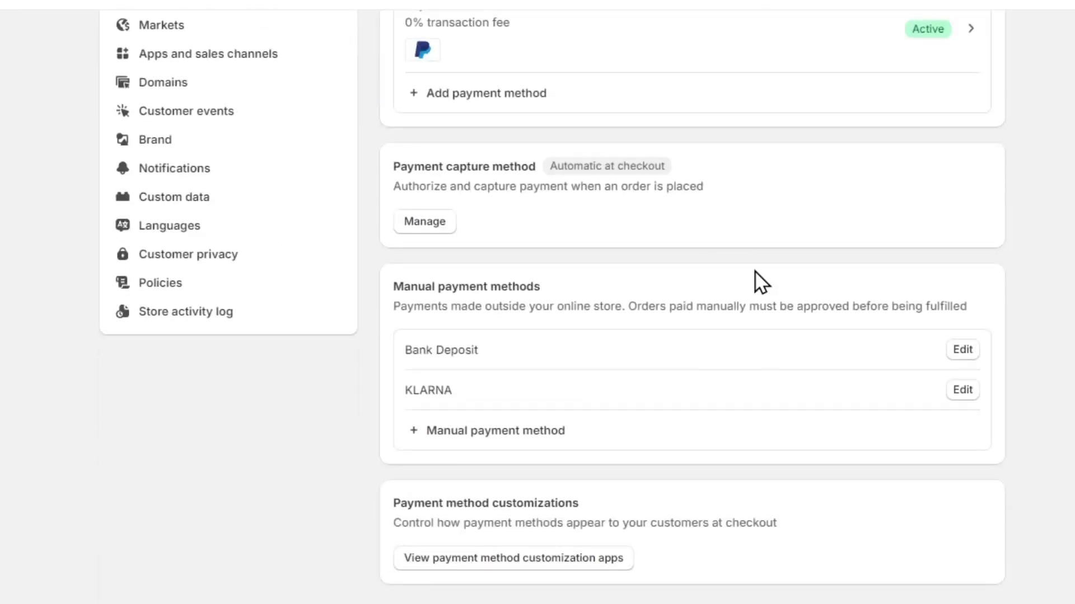
{"action": "scroll", "scroll_direction": "up", "scroll_amount": 3}
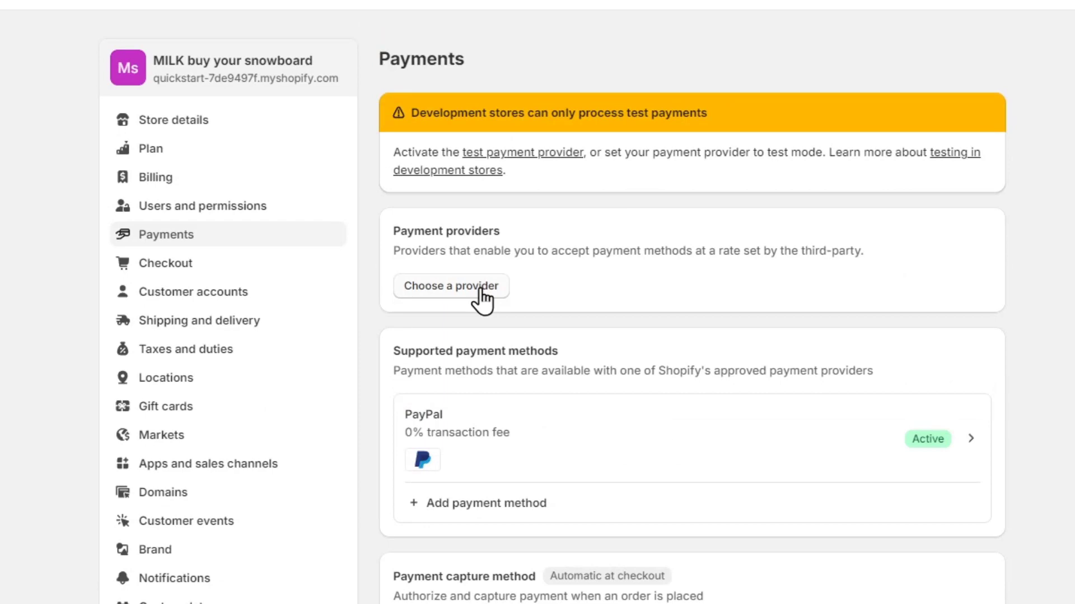
{"action": "scroll", "scroll_direction": "down", "scroll_amount": 3}
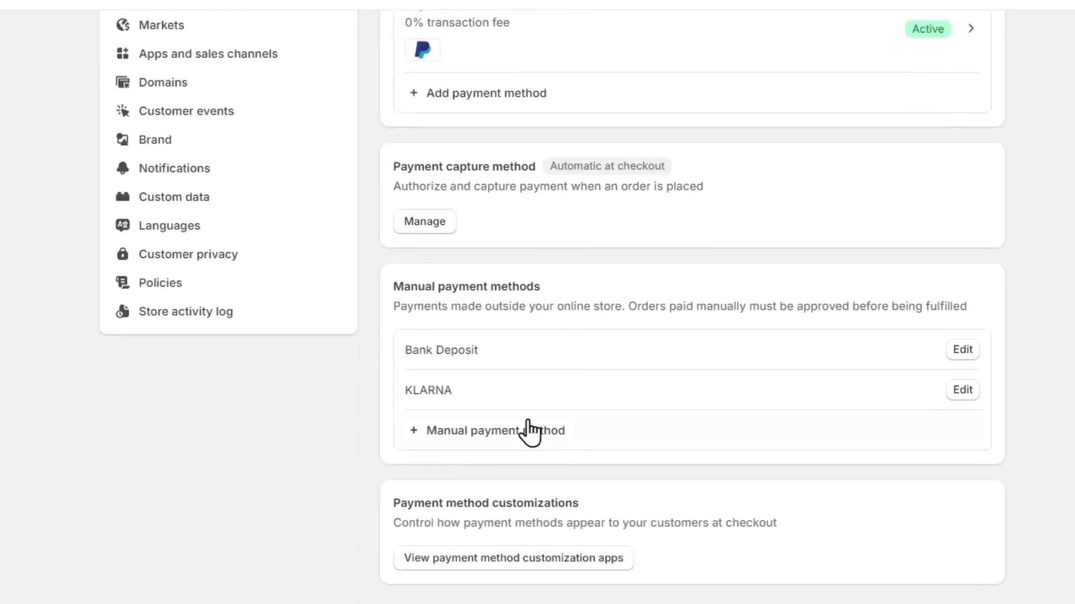
{"action": "left_click", "coordinate": [488, 430]}
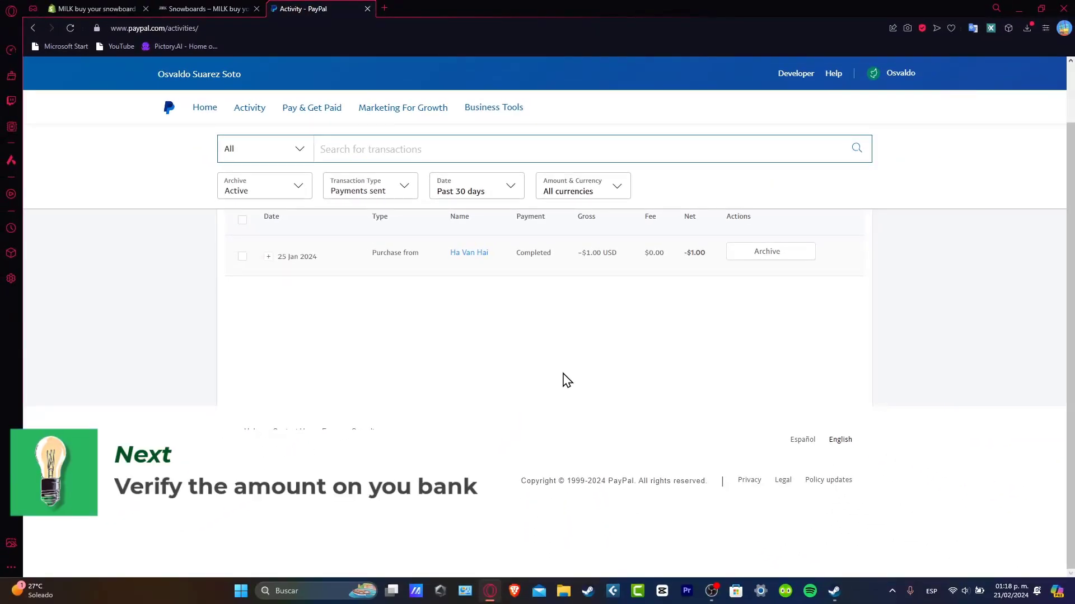
- Confirm the completed -$1.00 USD purchase in PayPal activity, switching back to Shopify payments settings
{"action": "left_click", "coordinate": [96, 9]}
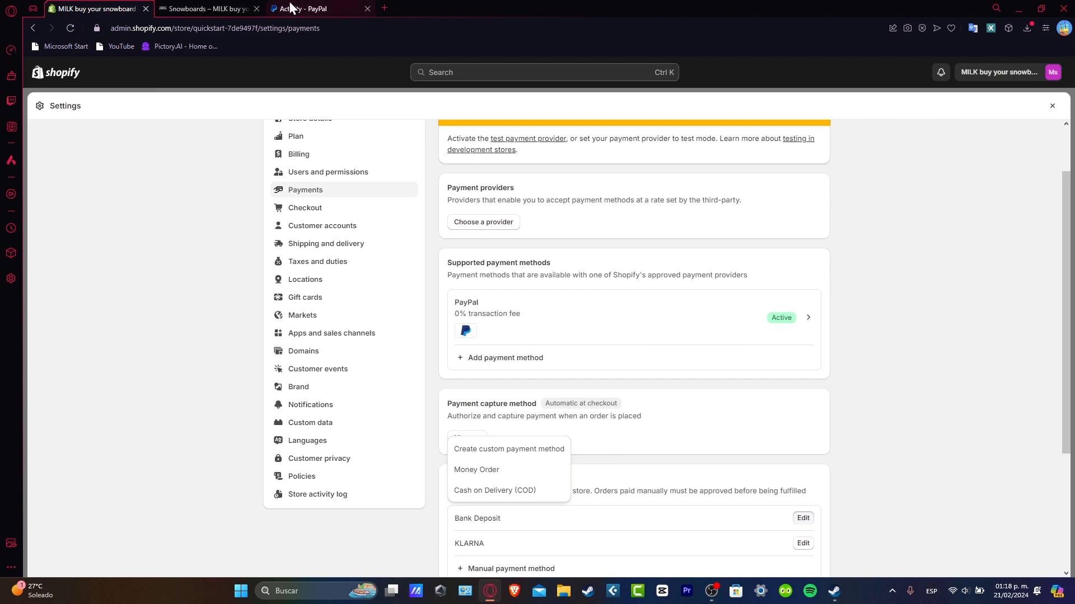
{"action": "left_click", "coordinate": [308, 8]}
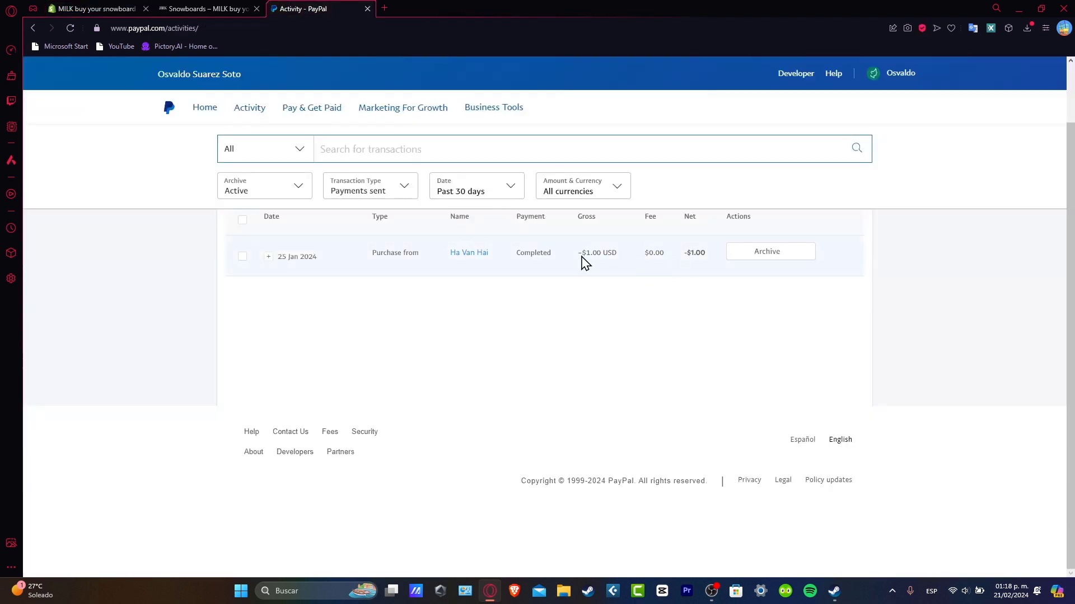
{"action": "left_click", "coordinate": [96, 9]}
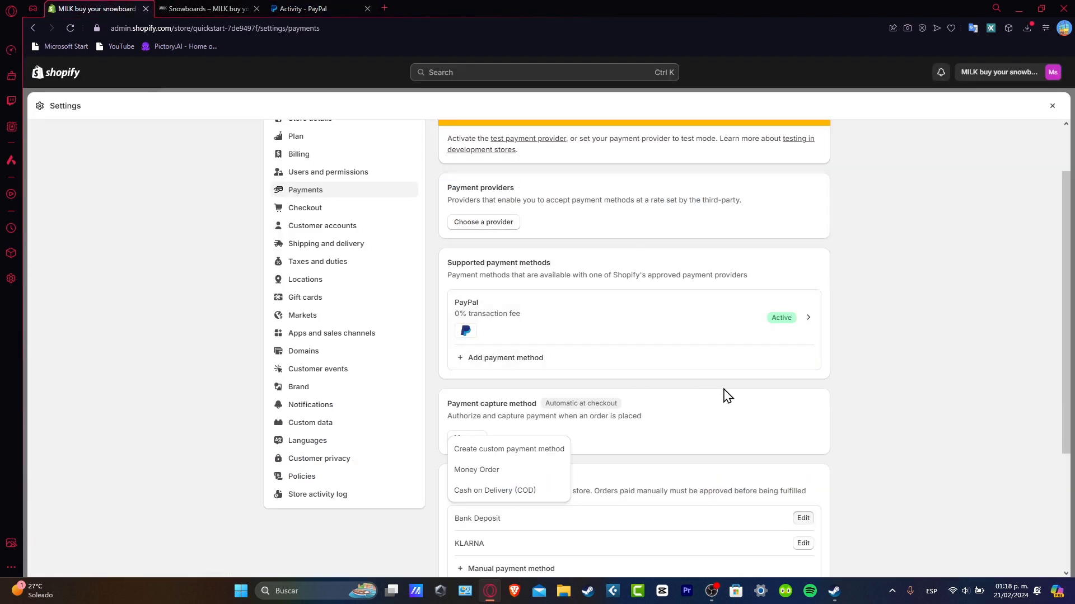
{"action": "mouse_move", "coordinate": [621, 346]}
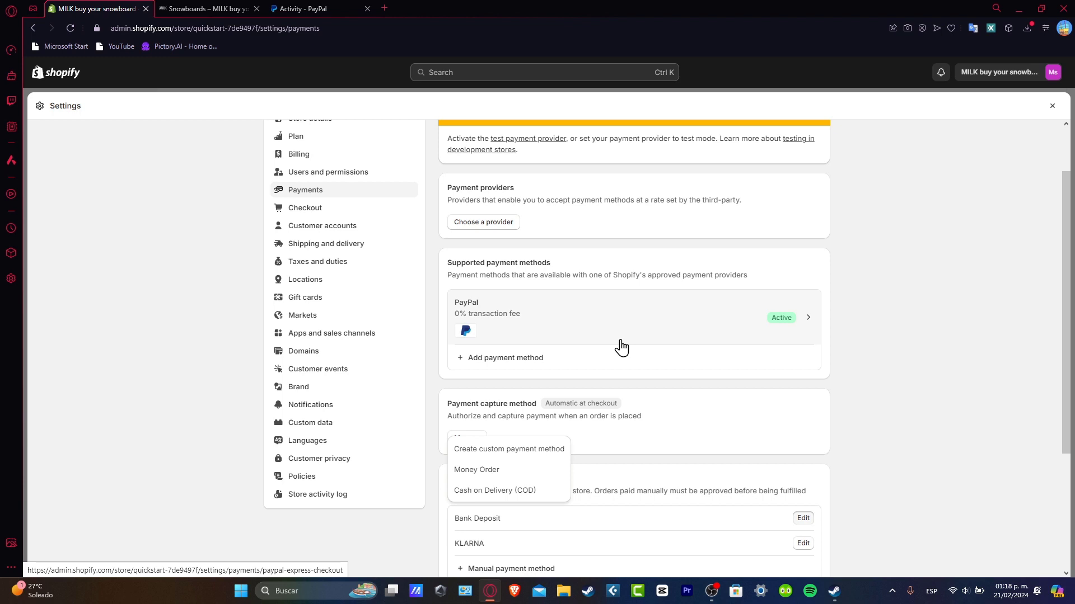
{"action": "mouse_move", "coordinate": [821, 442]}
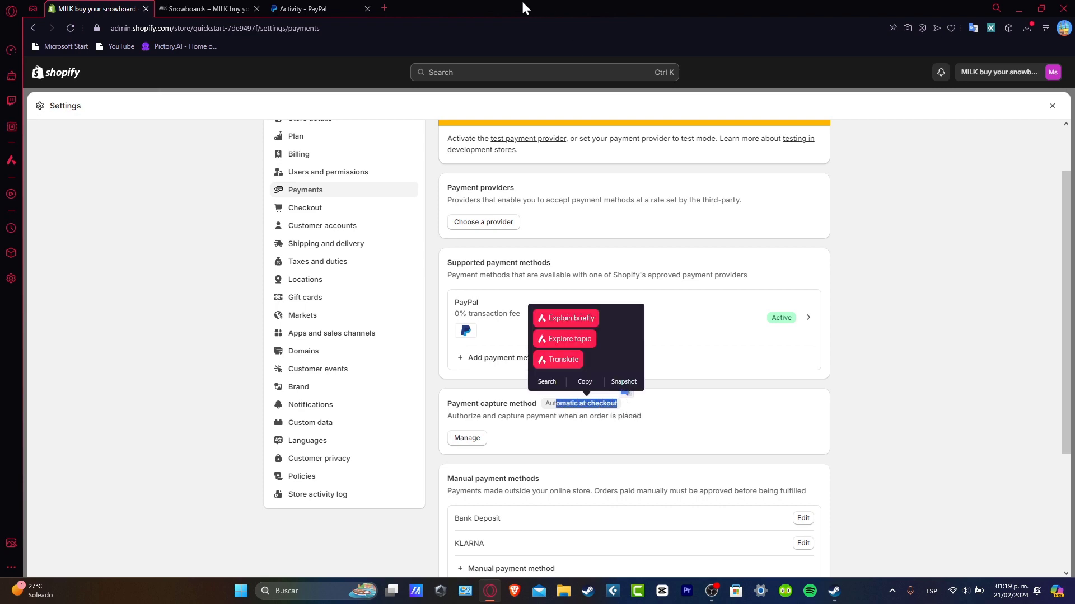
{"action": "left_click", "coordinate": [319, 8]}
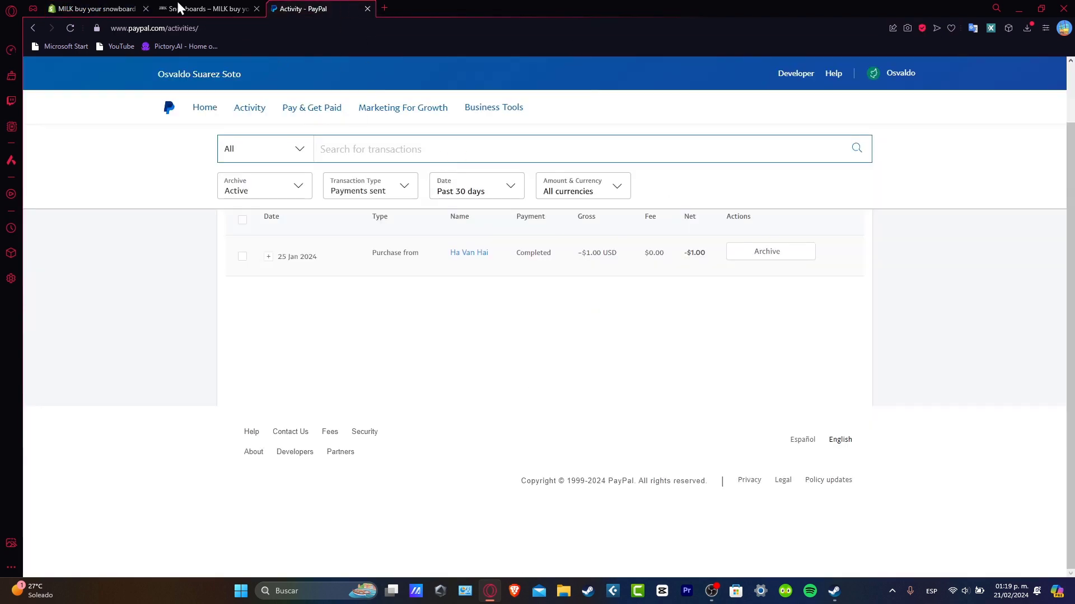
{"action": "left_click", "coordinate": [92, 9]}
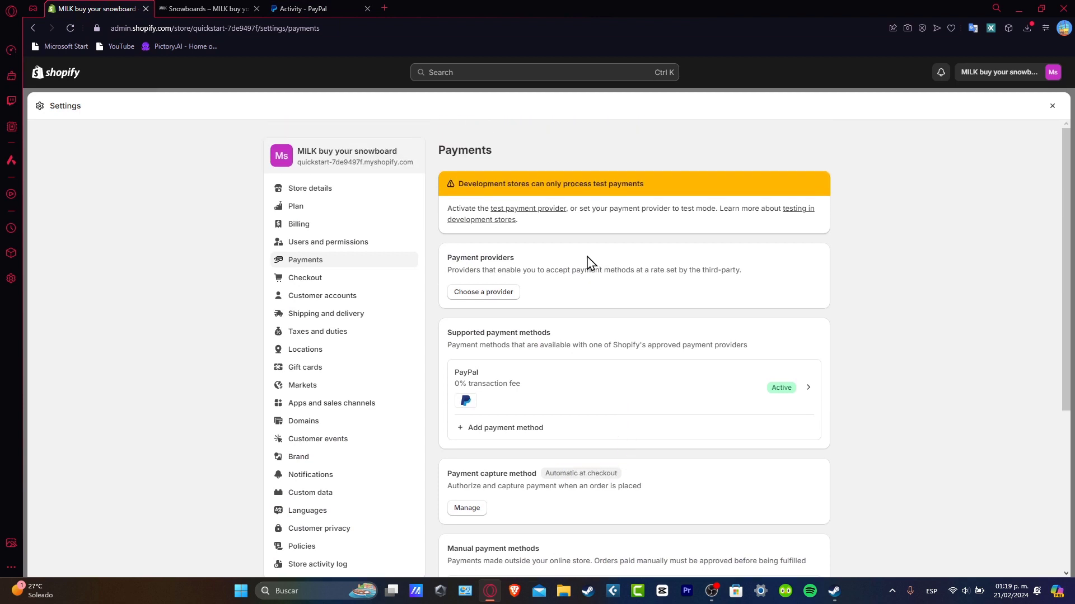
- Bring up the third-party payment providers list showing Stripe, Bogus Gateway and Airwallex
{"action": "left_click", "coordinate": [482, 293]}
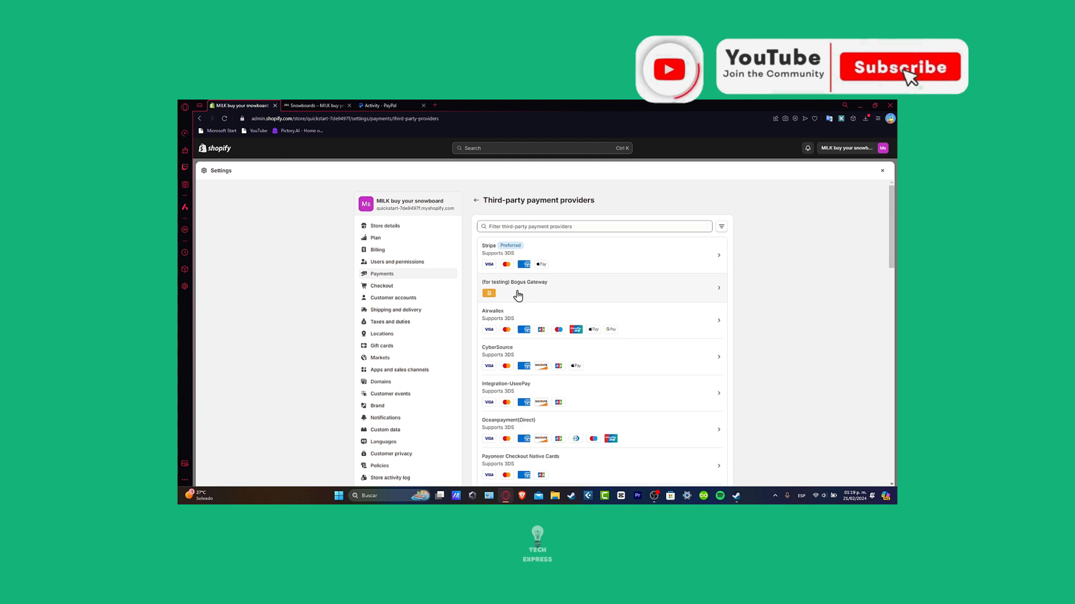
{"action": "left_click", "coordinate": [898, 67]}
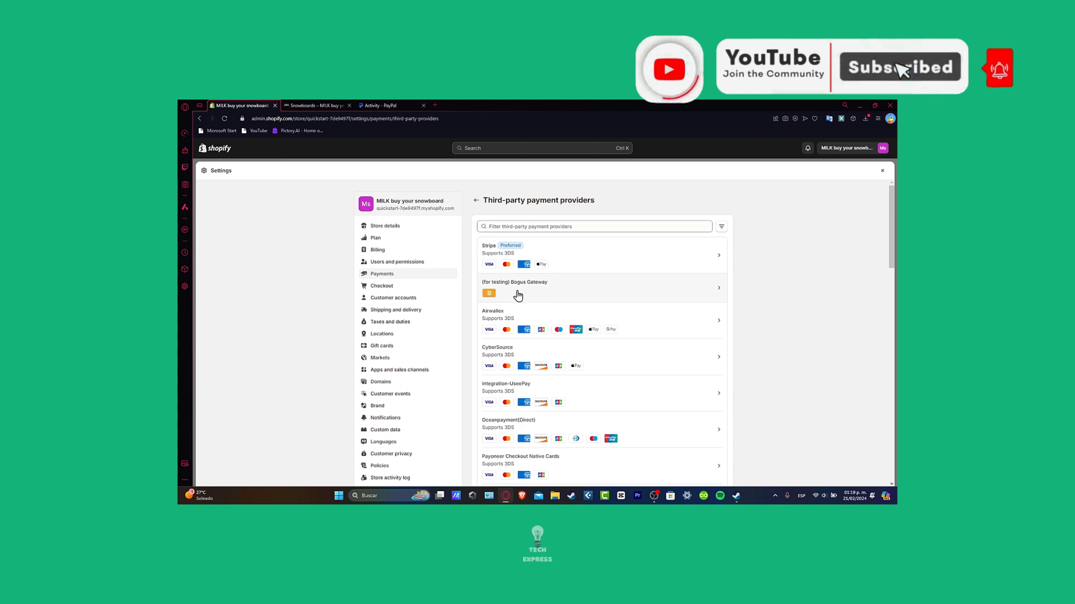